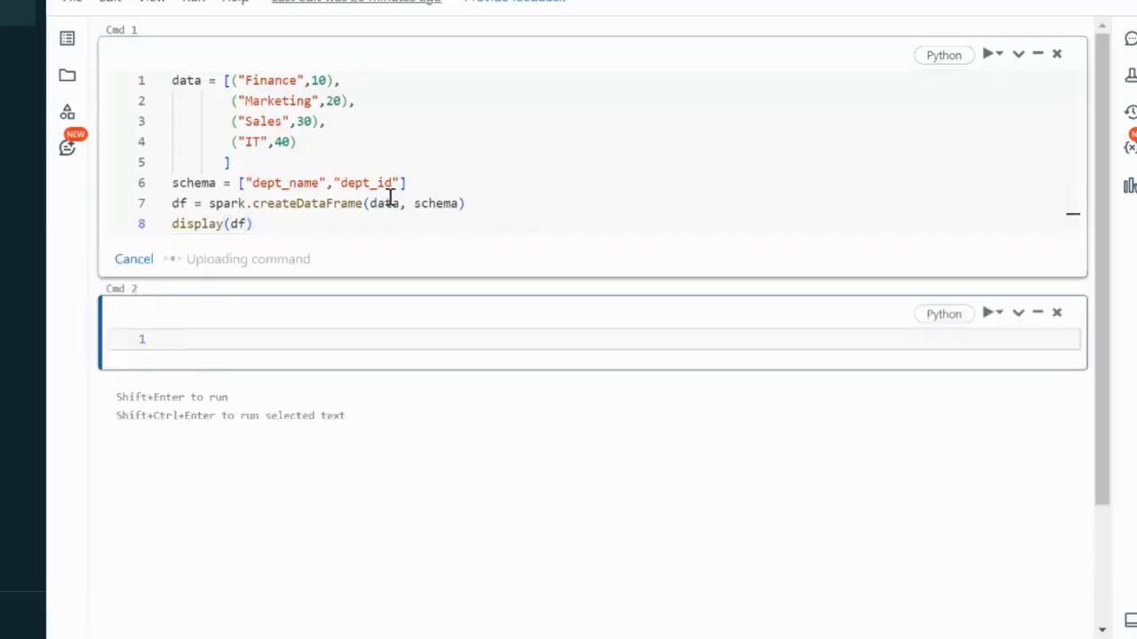
# Run the Cmd 1 cell to display the four-row department table, then enter the empty Cmd 2 cell
pyautogui.click(990, 55)
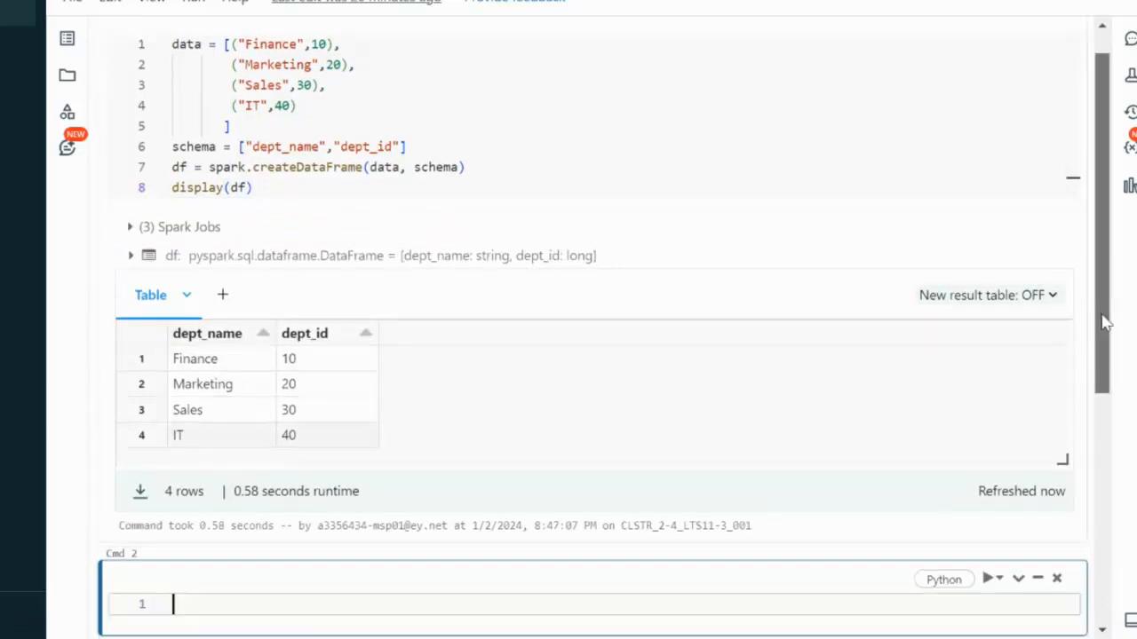
pyautogui.scroll(-3)
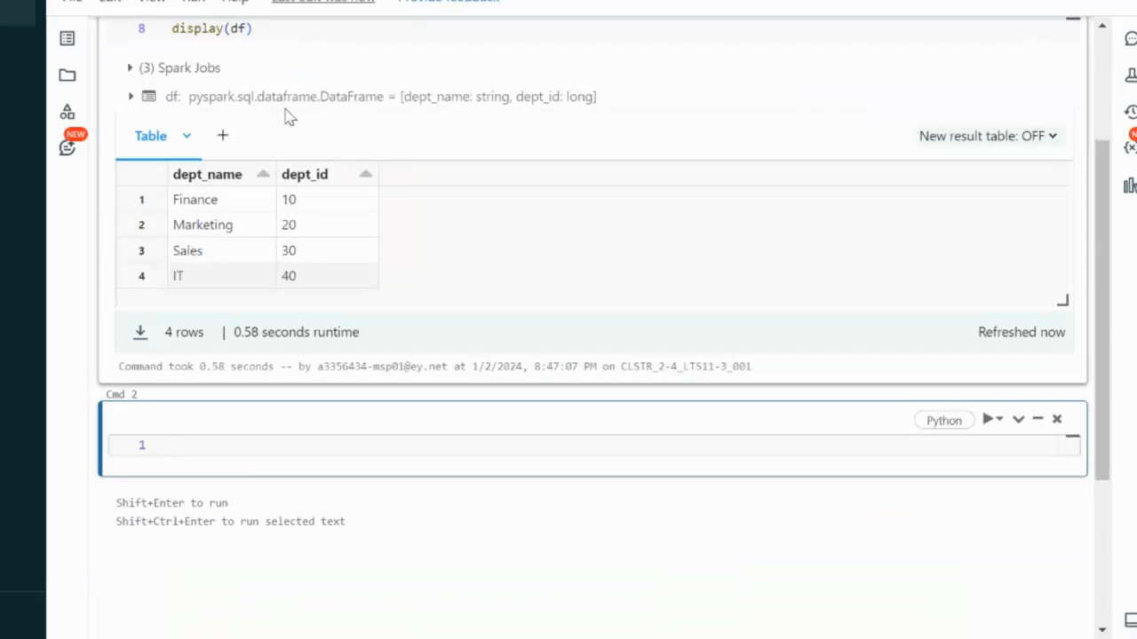
pyautogui.moveTo(360, 290)
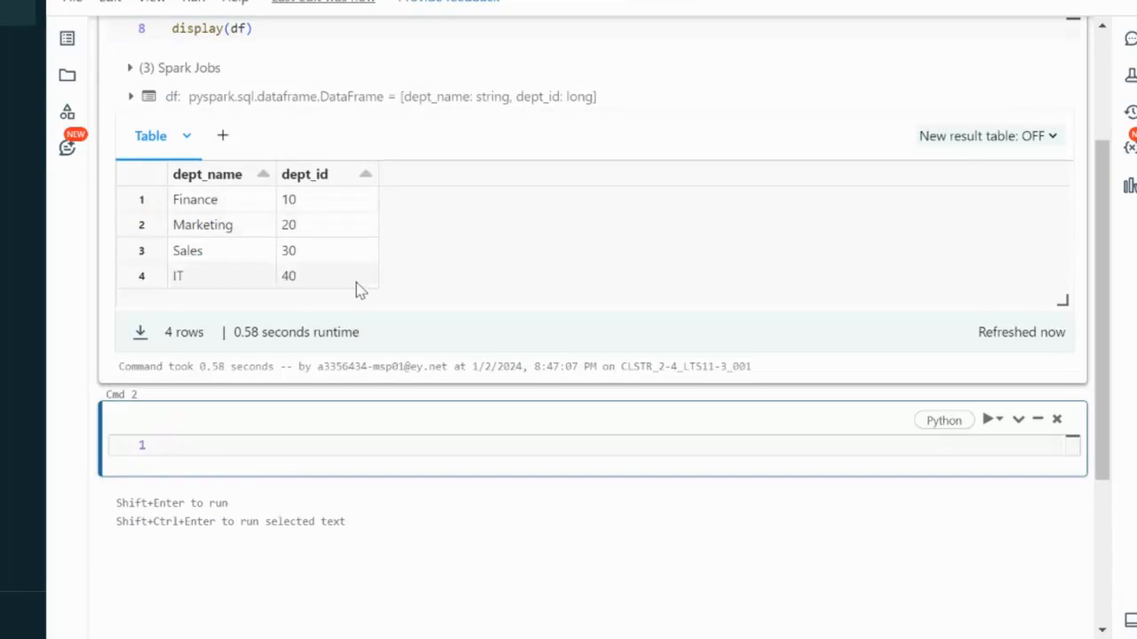
pyautogui.click(235, 448)
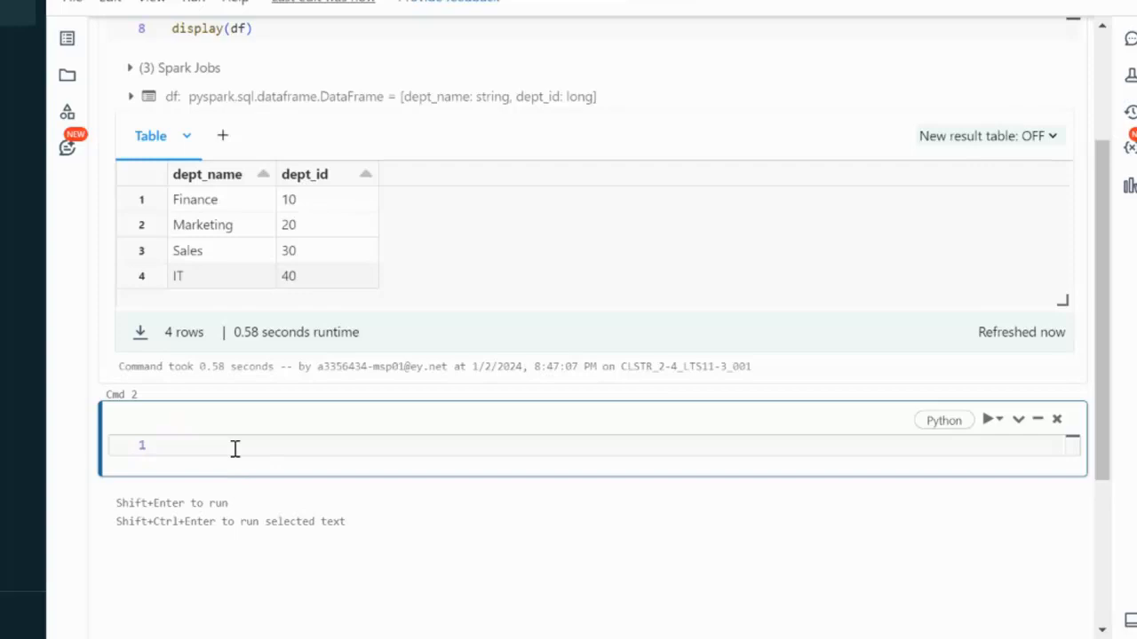
# Start a 'for i in df:' loop in the second cell
pyautogui.write('for')
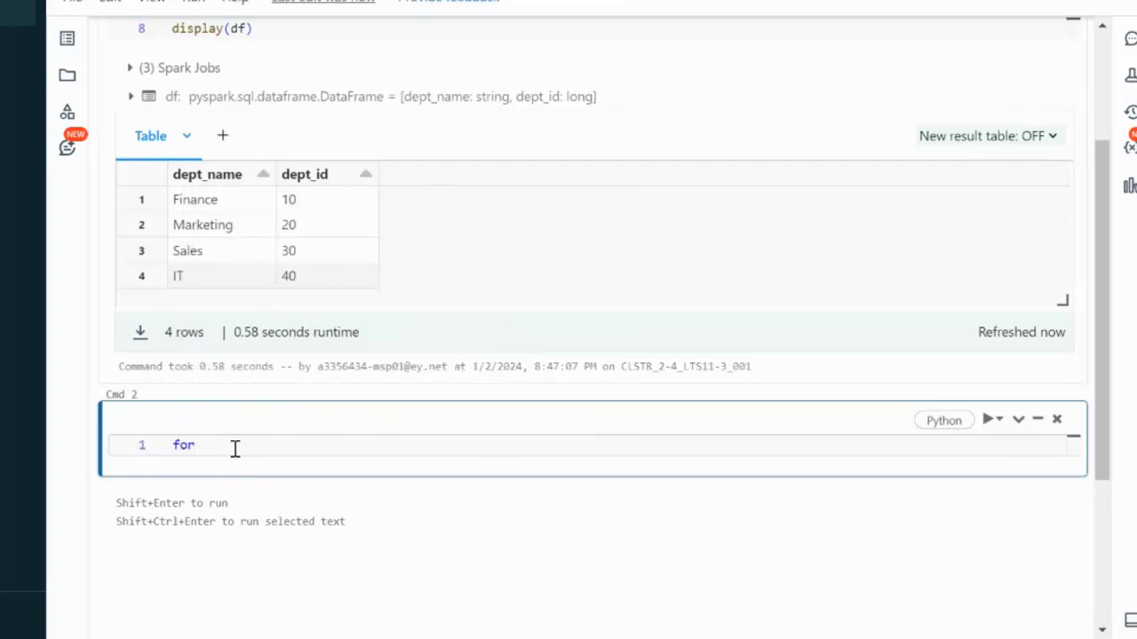
pyautogui.write('i in')
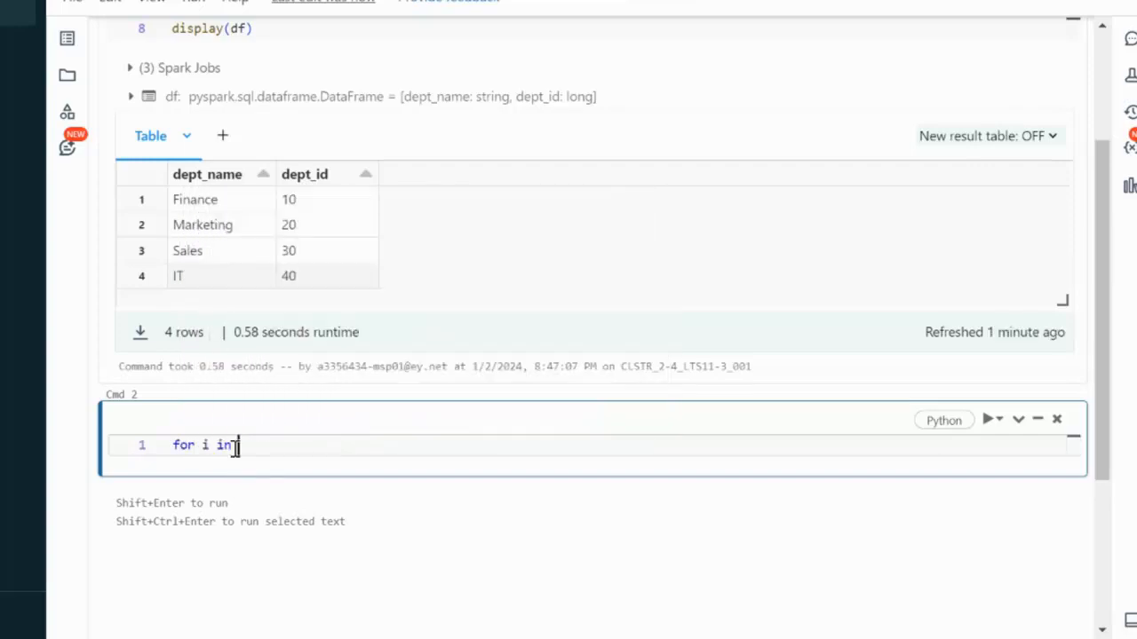
pyautogui.write('df')
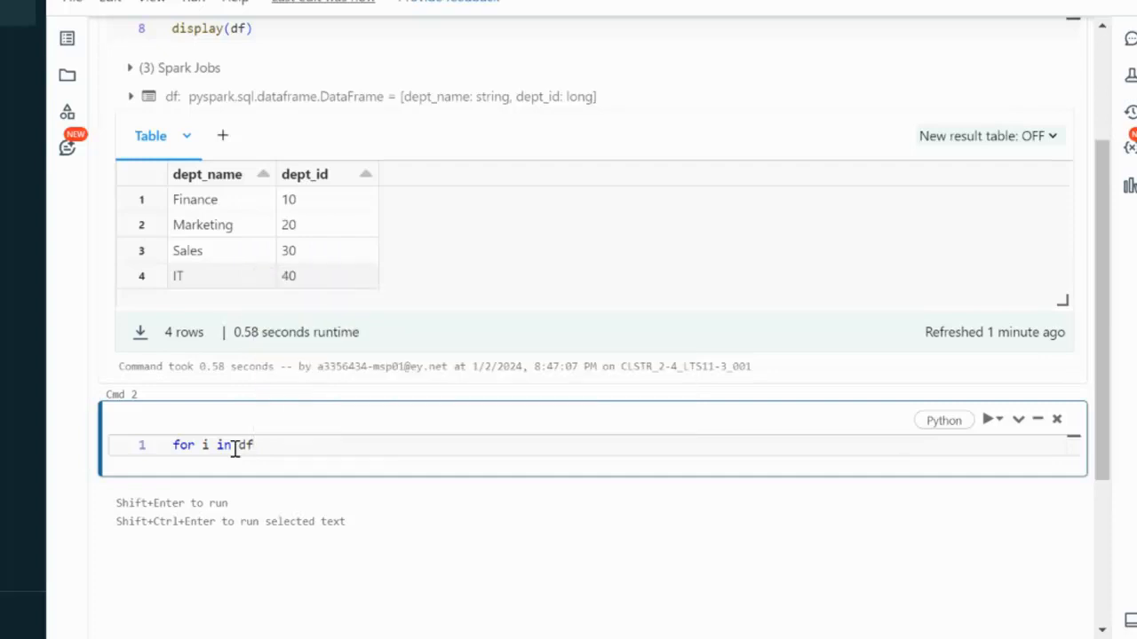
pyautogui.press('Enter')
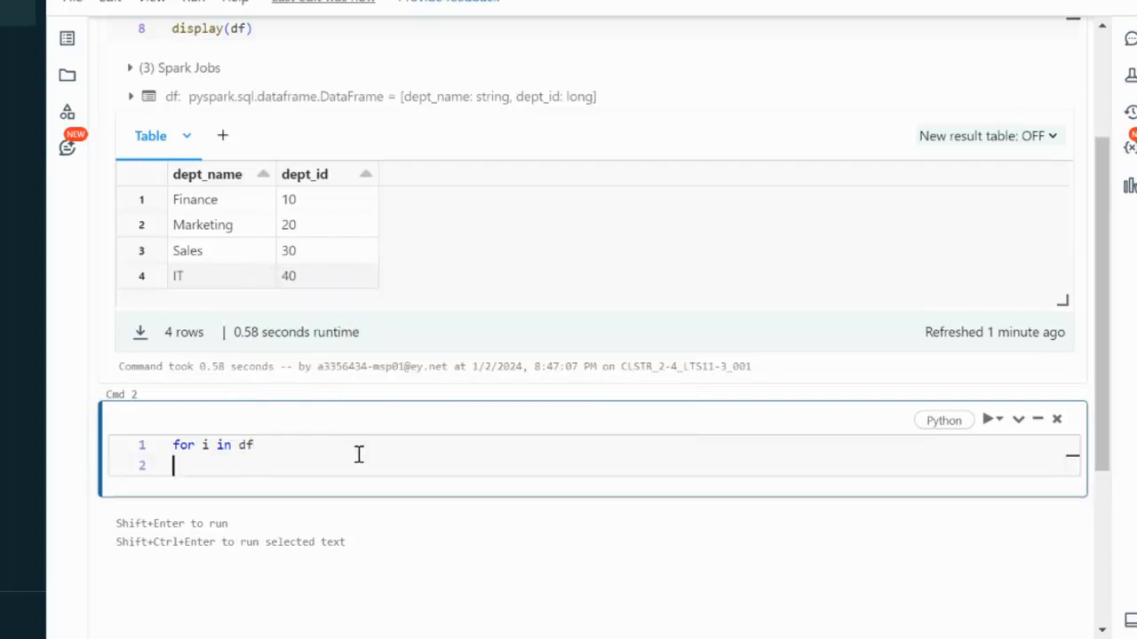
# Write the loop body 'print(i["dept_name"])'
pyautogui.write('print(')
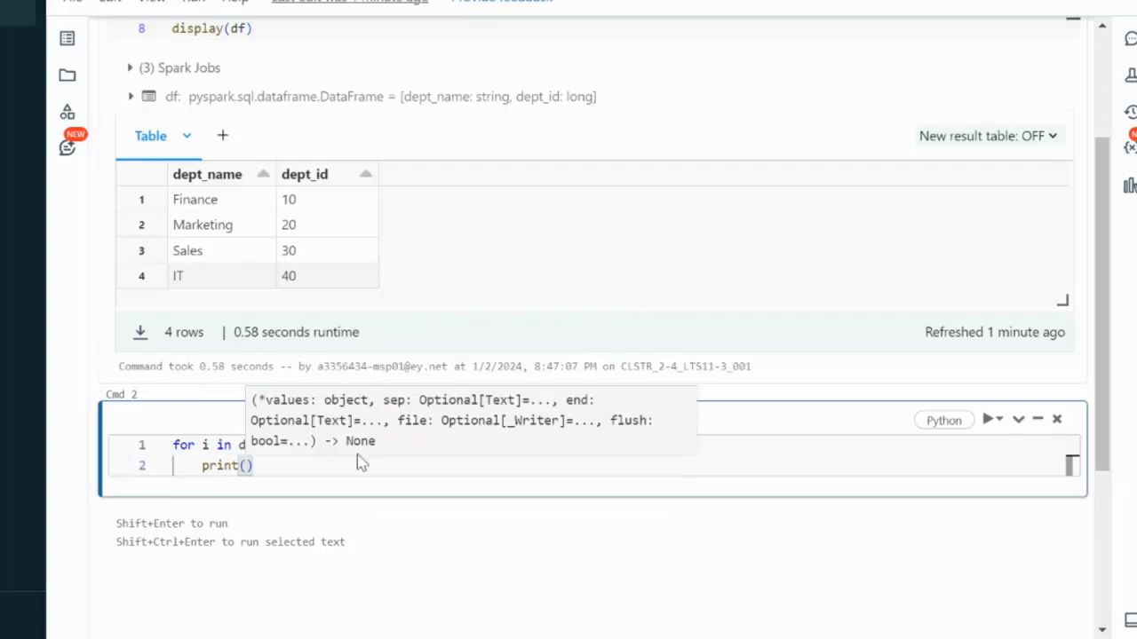
pyautogui.write('i')
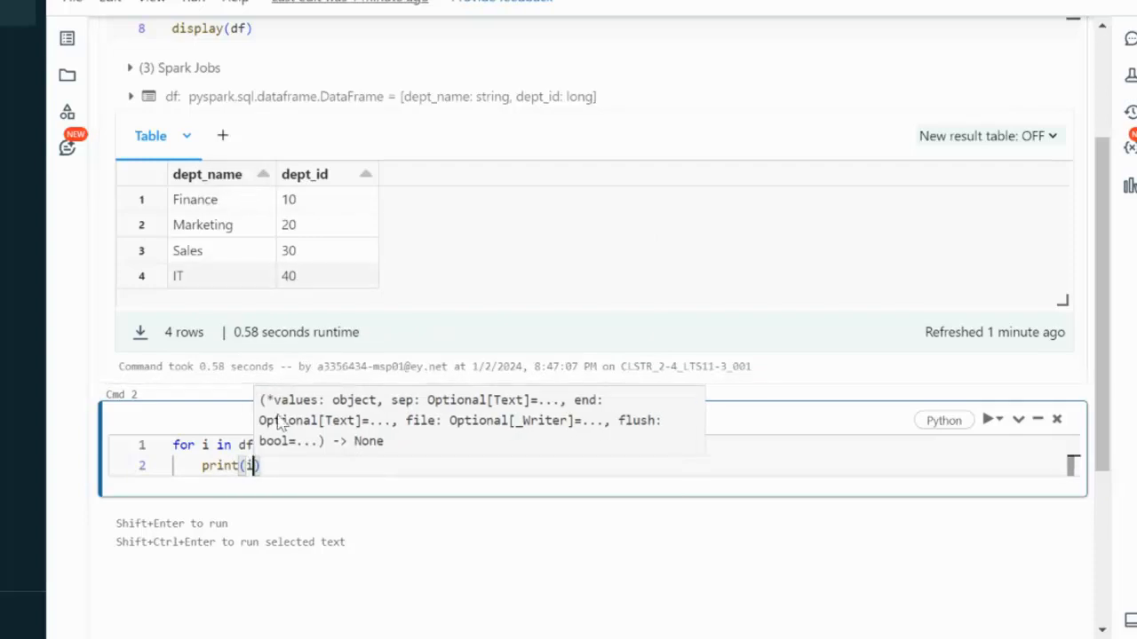
pyautogui.write('[')
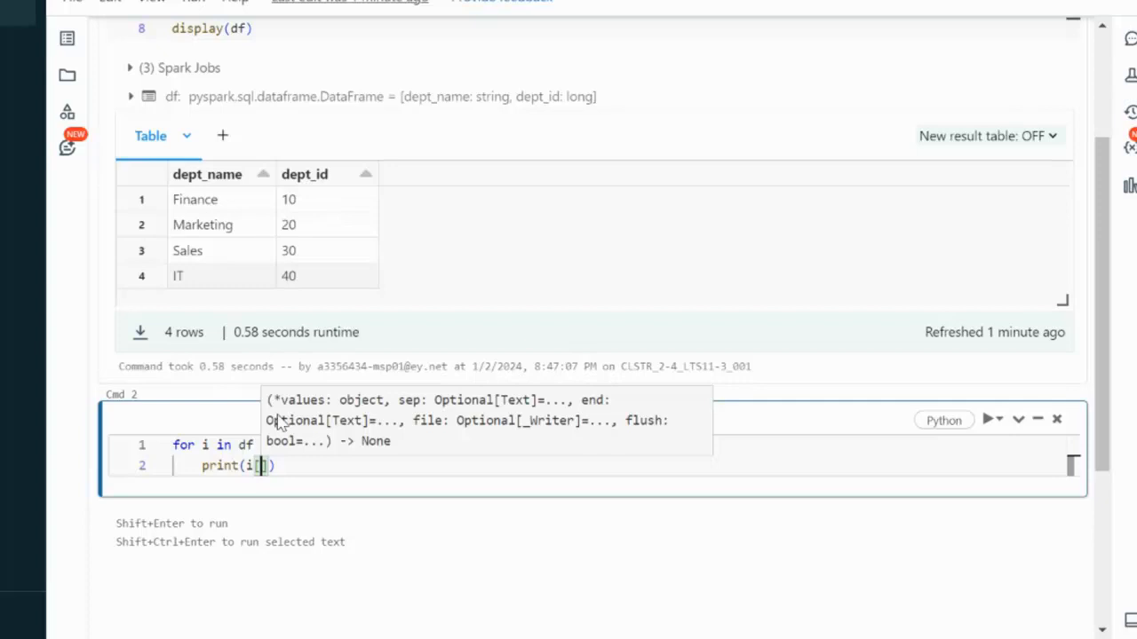
pyautogui.write('"dept_name')
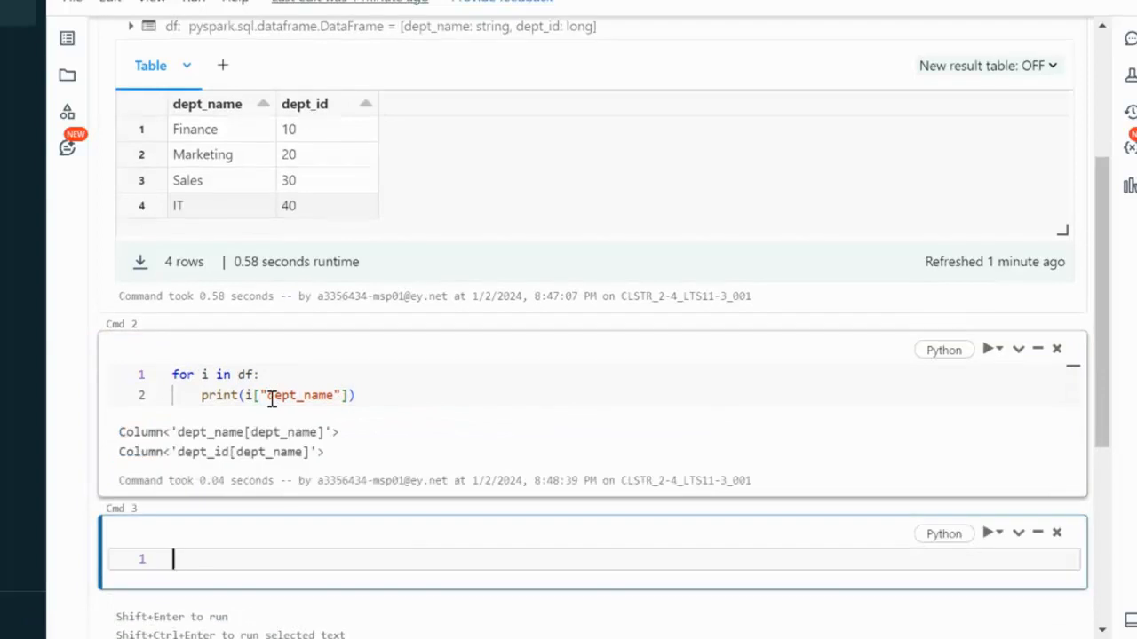
pyautogui.moveTo(238, 432)
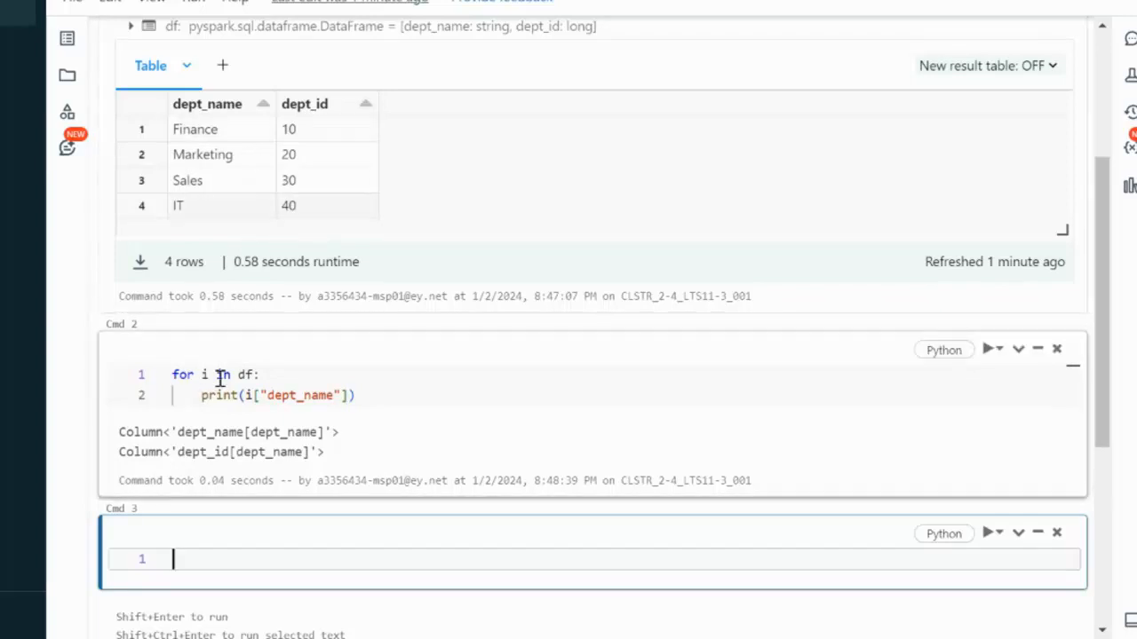
pyautogui.moveTo(271, 207)
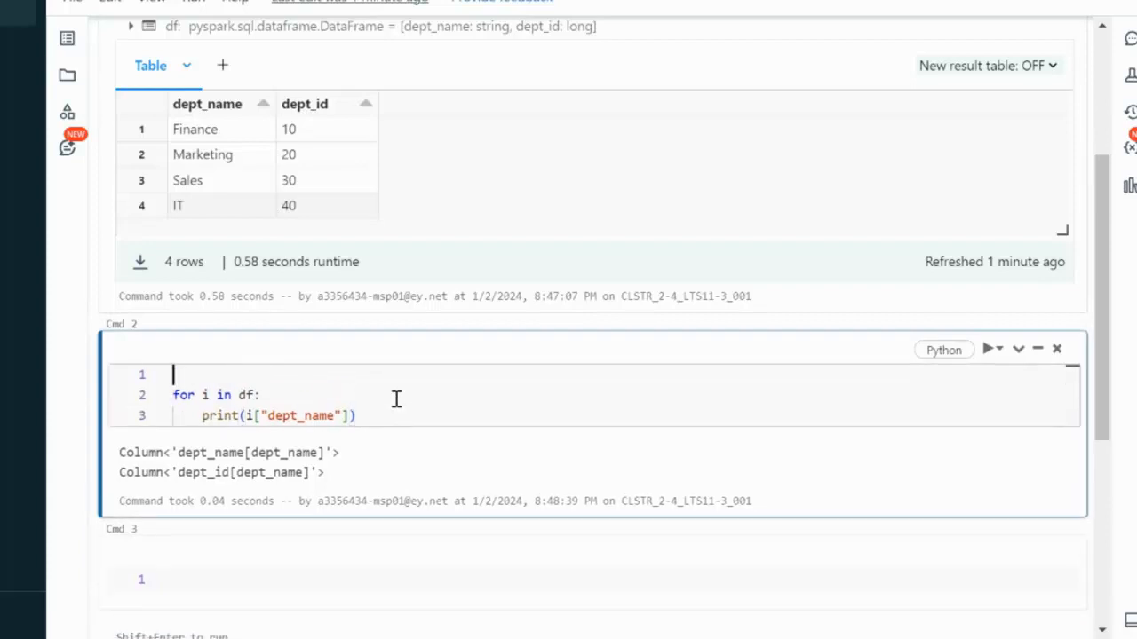
# Add 'df1=df.collect()', loop over df1, and run to print Finance, Marketing, Sales, IT
pyautogui.write('df')
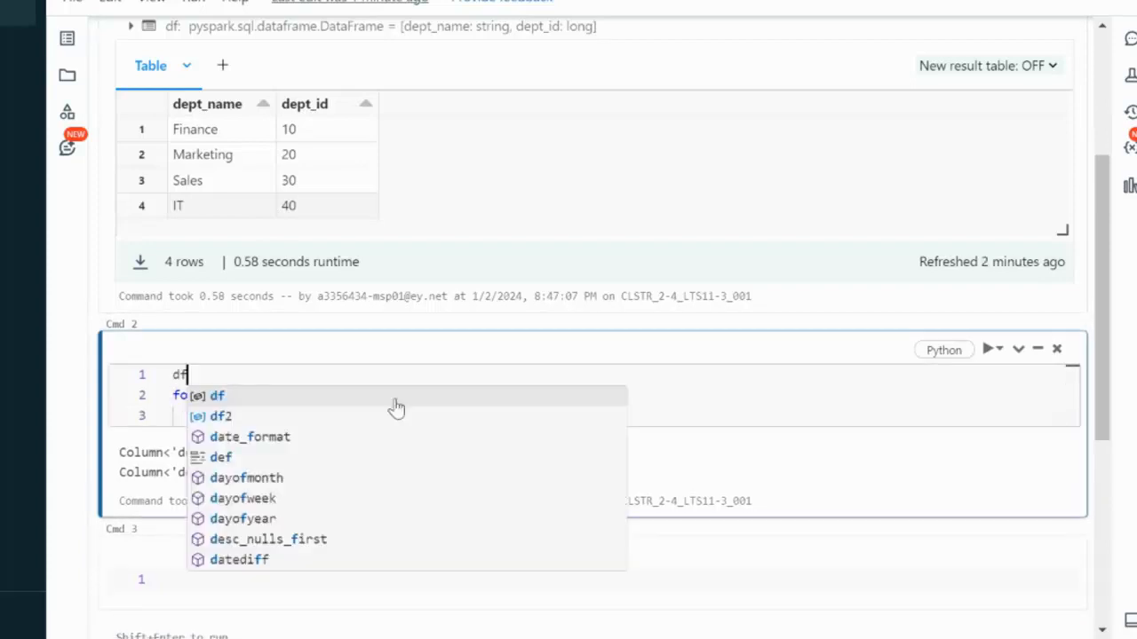
pyautogui.write('.collect(')
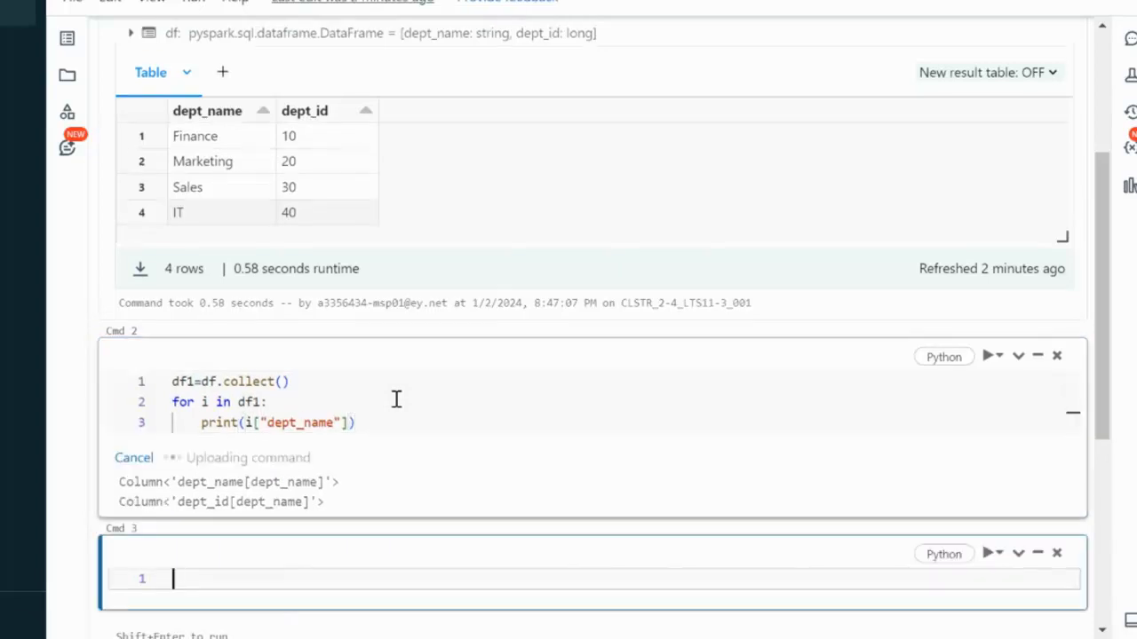
pyautogui.click(989, 356)
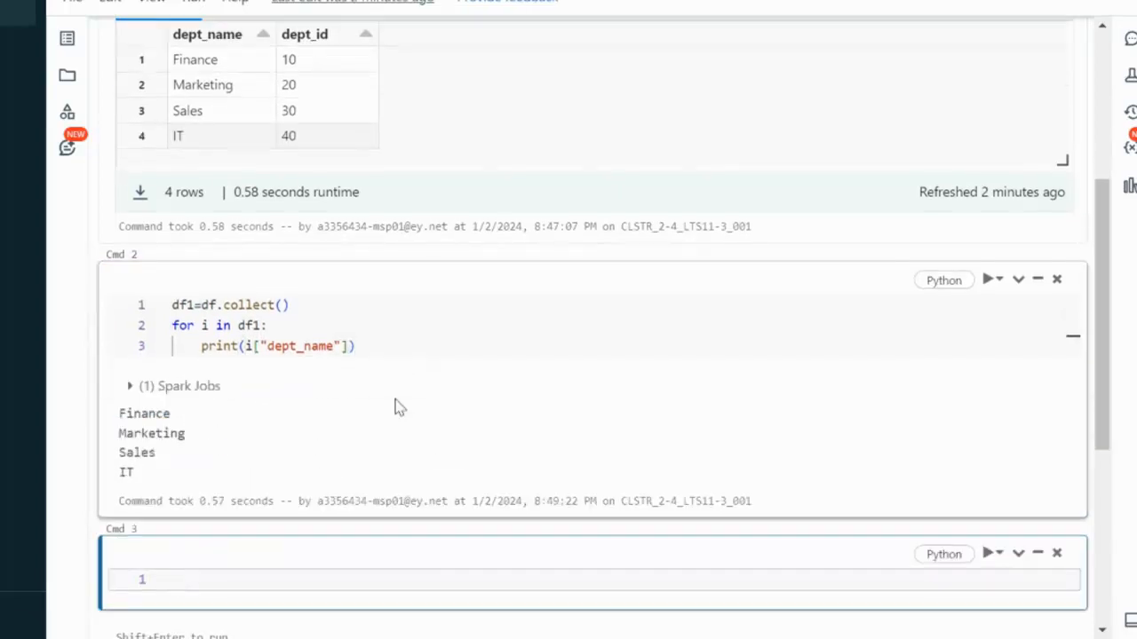
pyautogui.moveTo(135, 414)
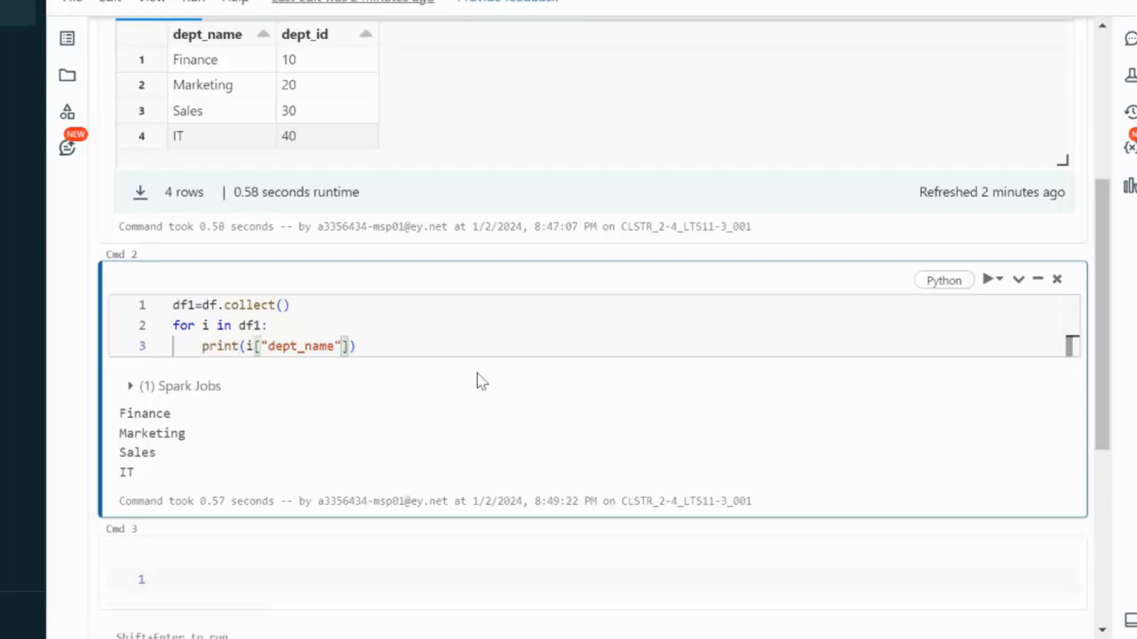
pyautogui.doubleClick(300, 346)
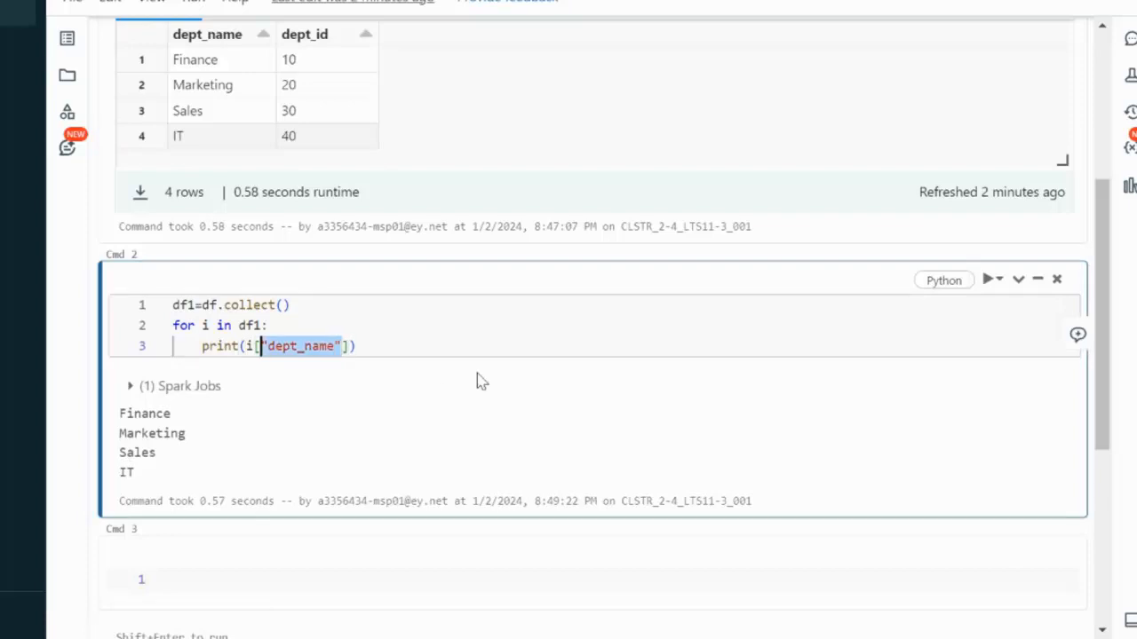